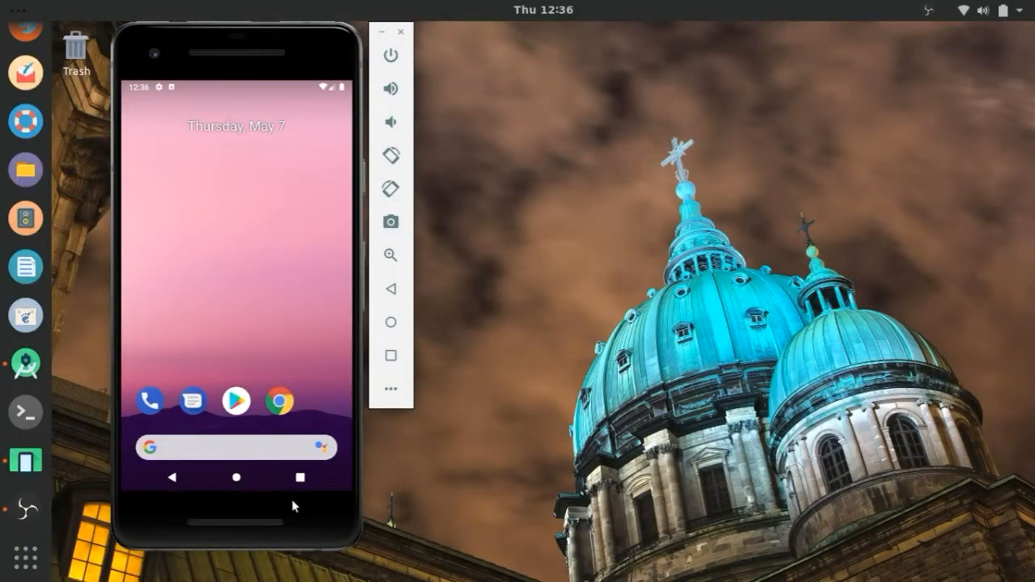
{"action": "mouse_move", "coordinate": [257, 495]}
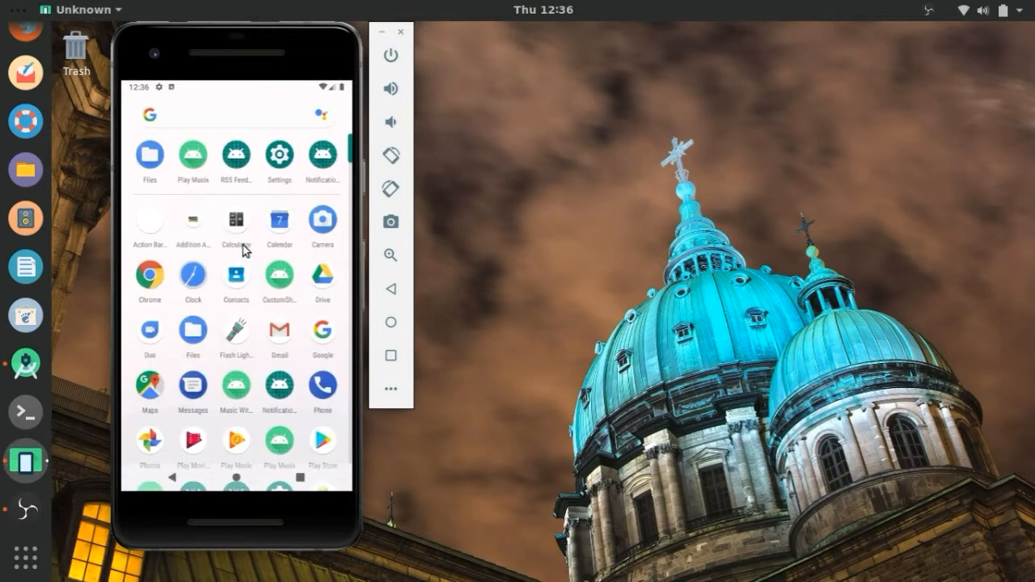
{"action": "mouse_move", "coordinate": [193, 157]}
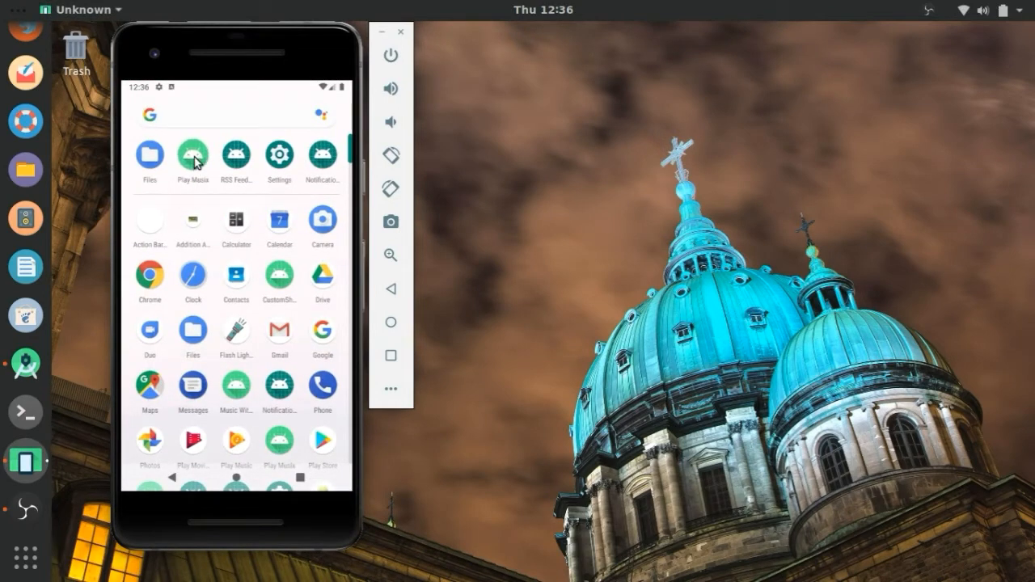
Step: Launch Play Musix and scroll the Songs list past Blinding Lights and Breaking Me
{"action": "left_click", "coordinate": [192, 154]}
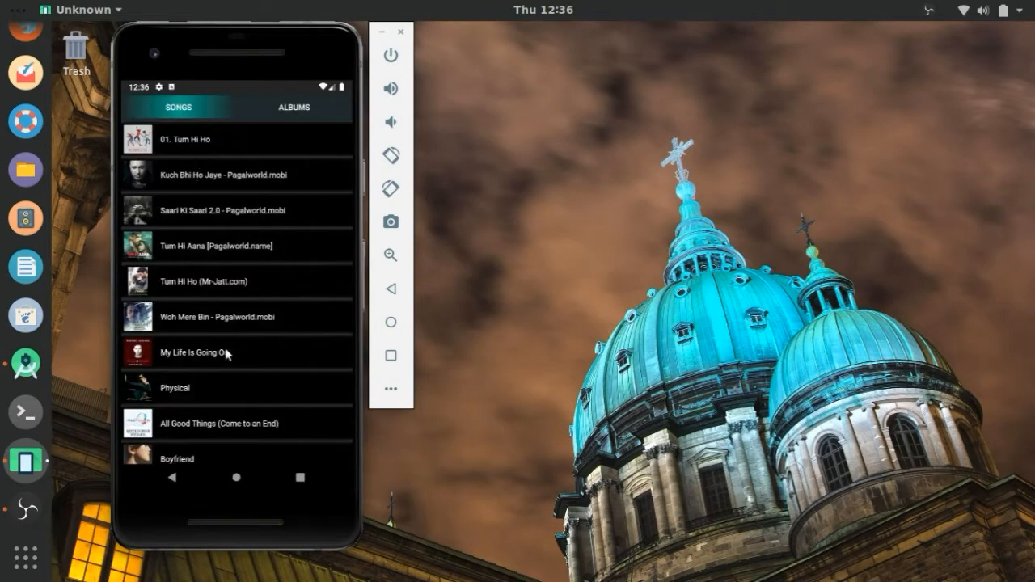
{"action": "scroll", "scroll_direction": "down", "scroll_amount": 3}
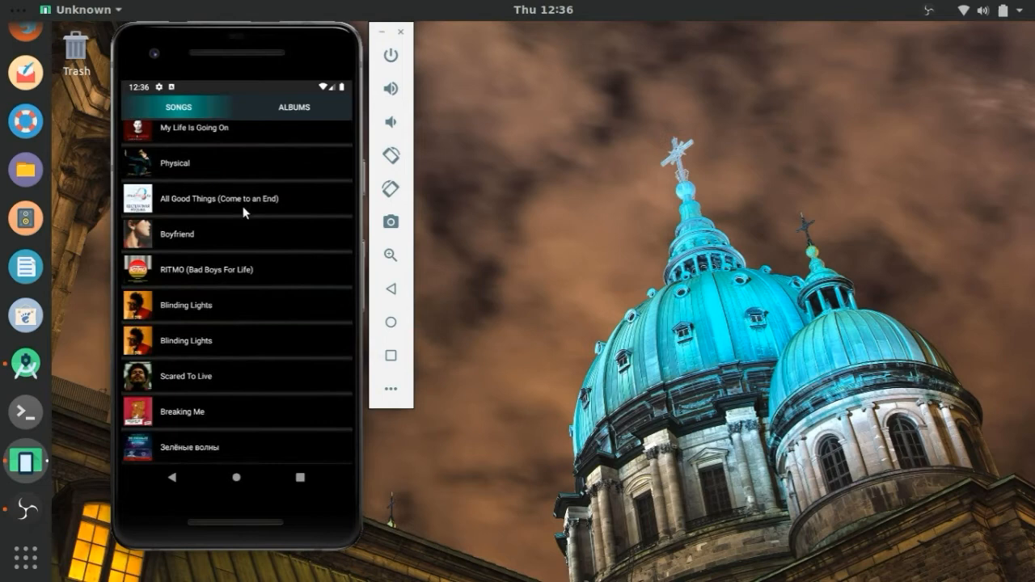
{"action": "mouse_move", "coordinate": [245, 200]}
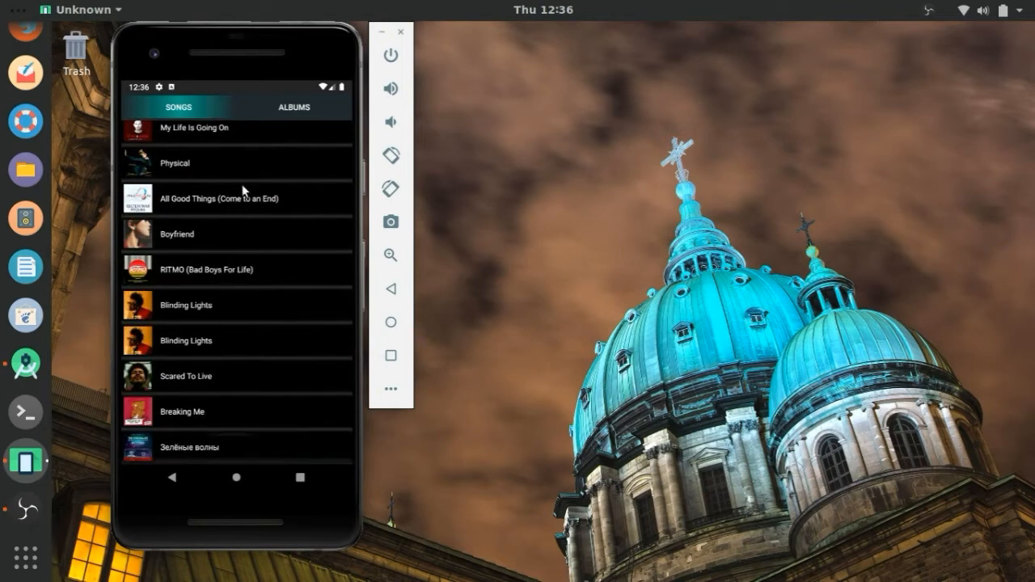
{"action": "scroll", "scroll_direction": "down", "scroll_amount": 3}
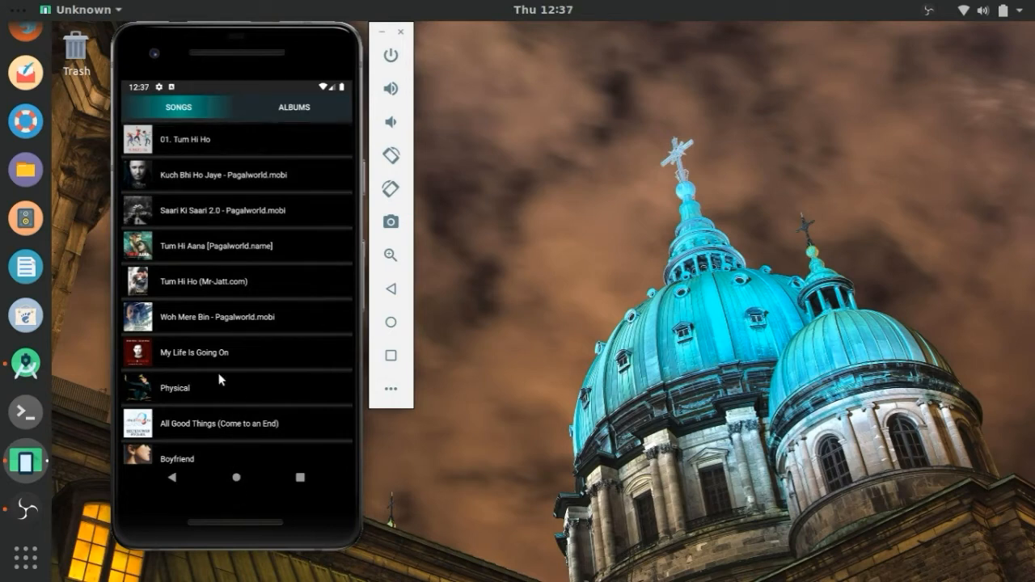
{"action": "mouse_move", "coordinate": [143, 184]}
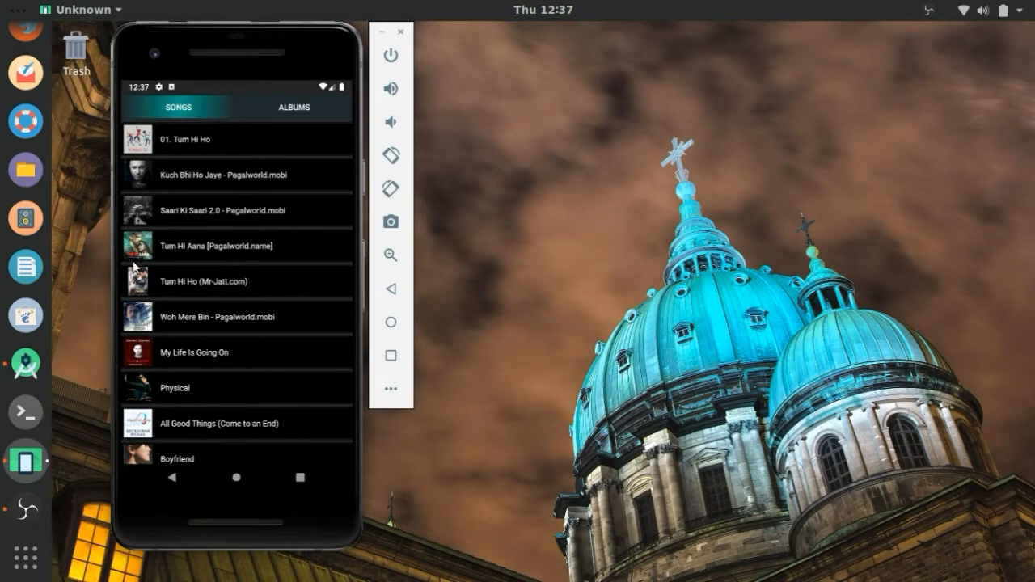
{"action": "mouse_move", "coordinate": [169, 191]}
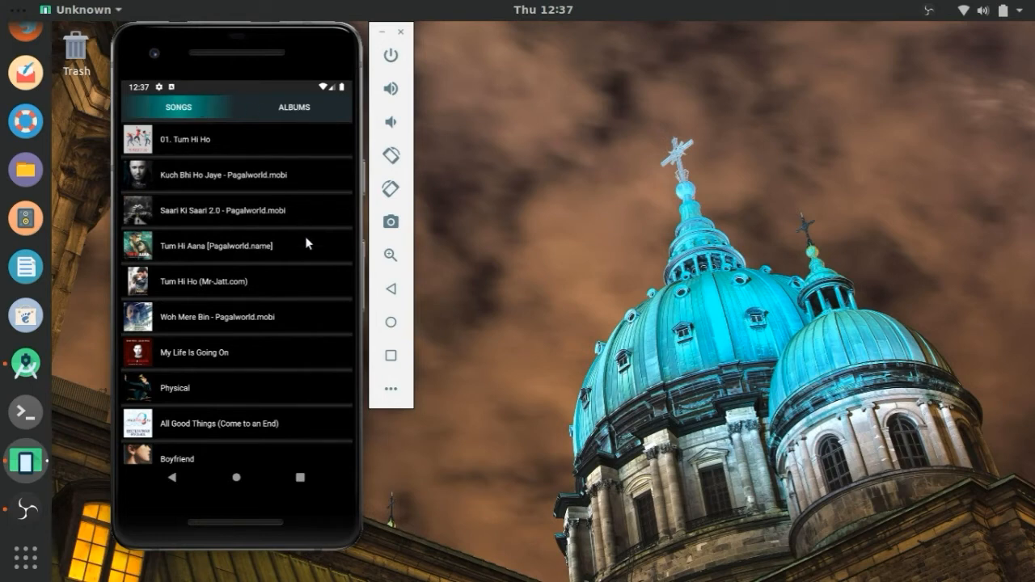
{"action": "left_click", "coordinate": [293, 107]}
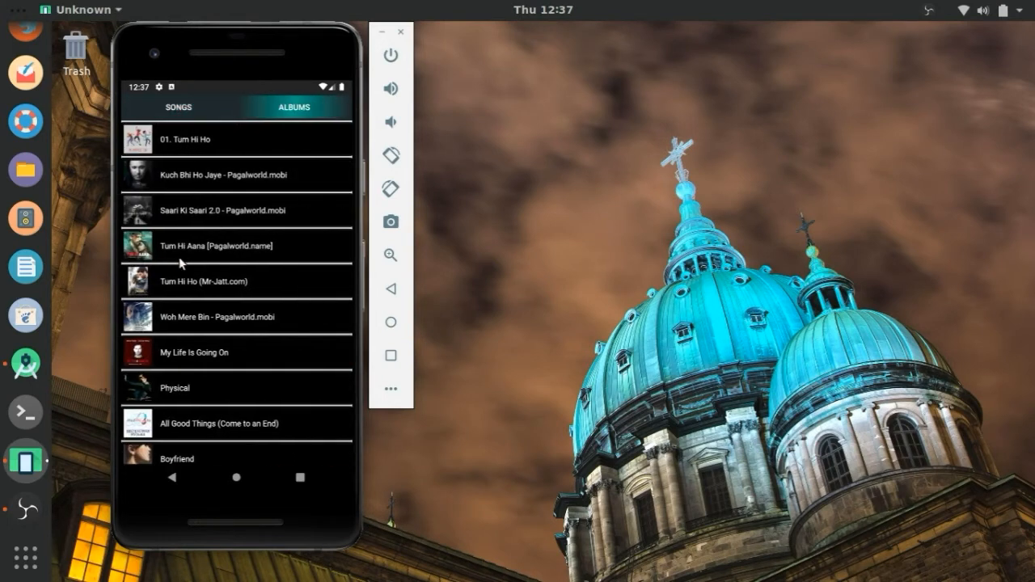
{"action": "left_click", "coordinate": [177, 106]}
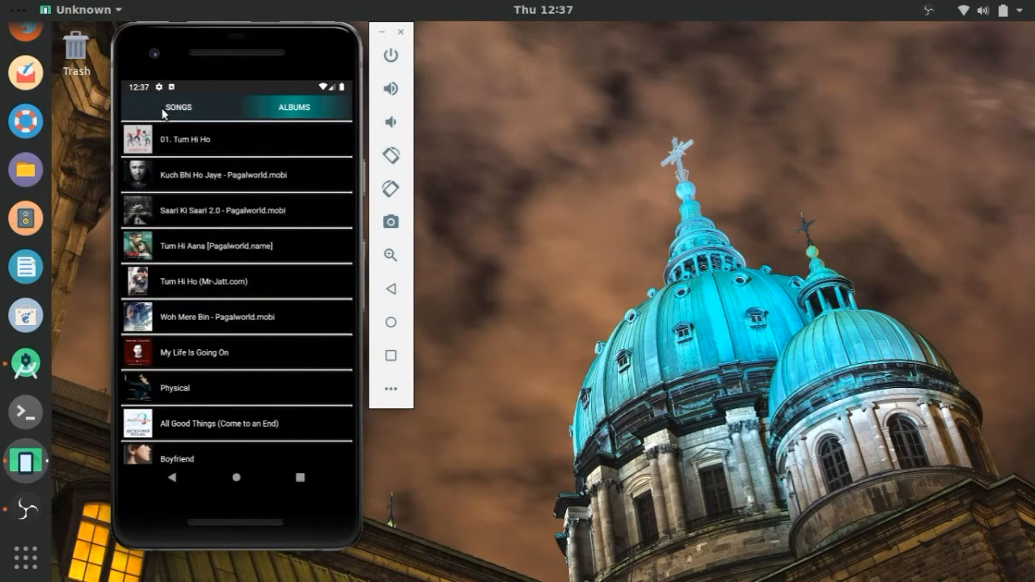
{"action": "left_click", "coordinate": [177, 107]}
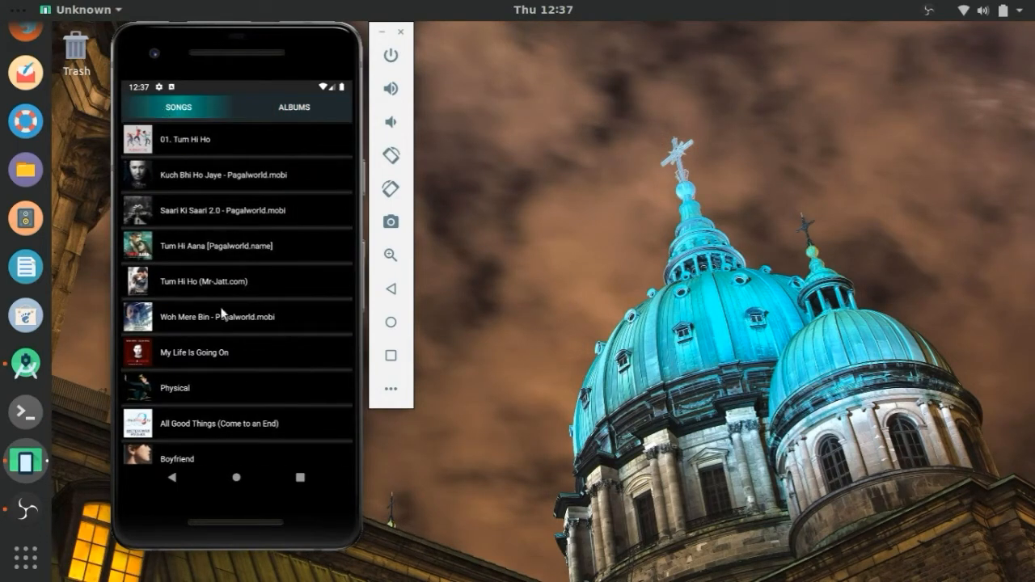
{"action": "scroll", "scroll_direction": "down", "scroll_amount": 3}
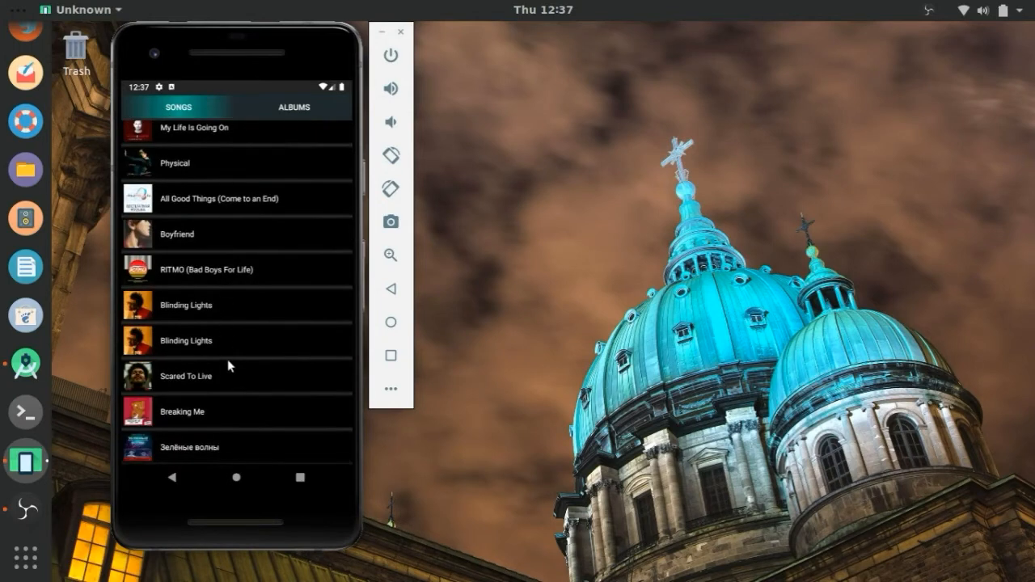
{"action": "scroll", "scroll_direction": "down", "scroll_amount": 3}
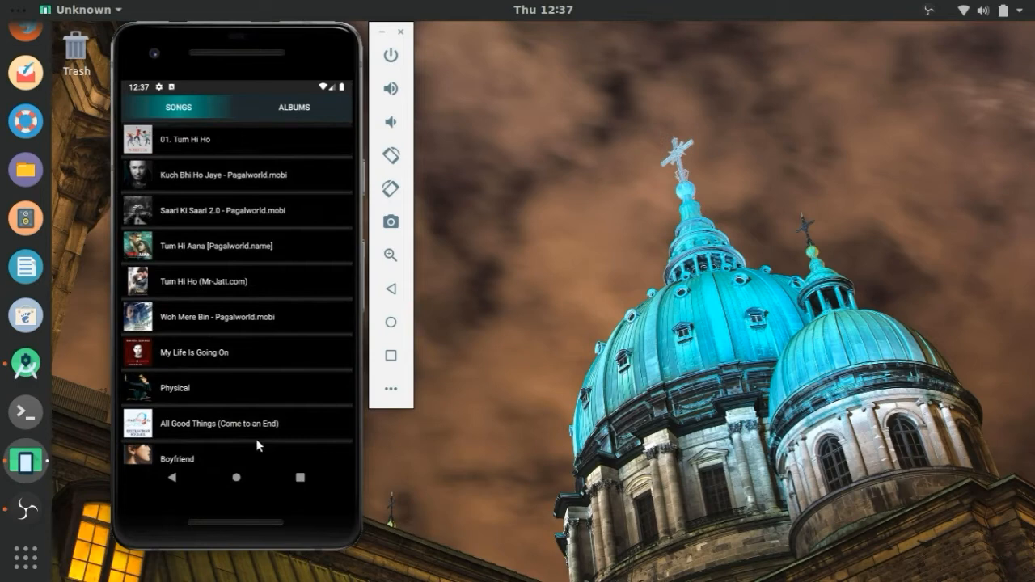
{"action": "mouse_move", "coordinate": [192, 260]}
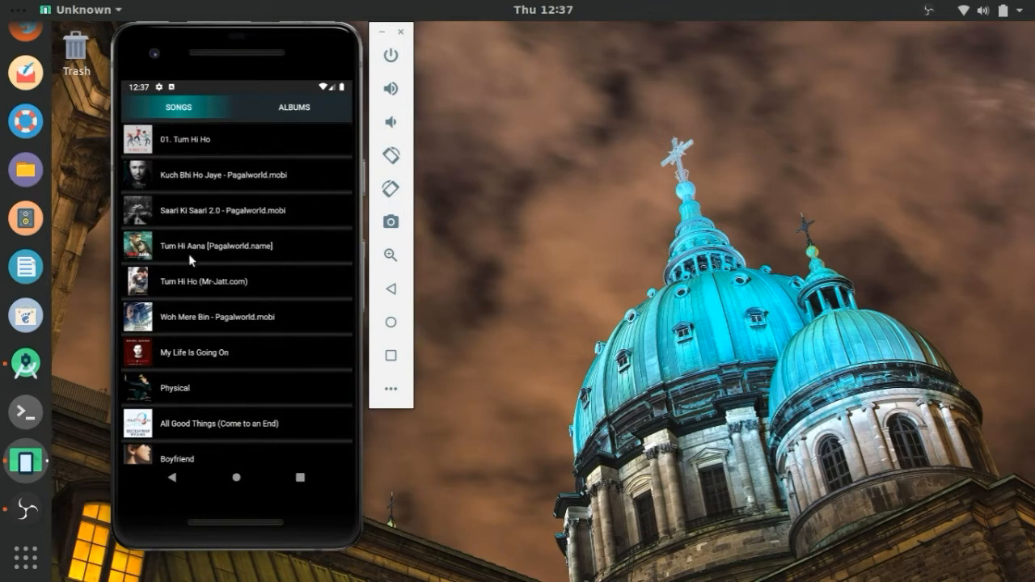
{"action": "mouse_move", "coordinate": [191, 180]}
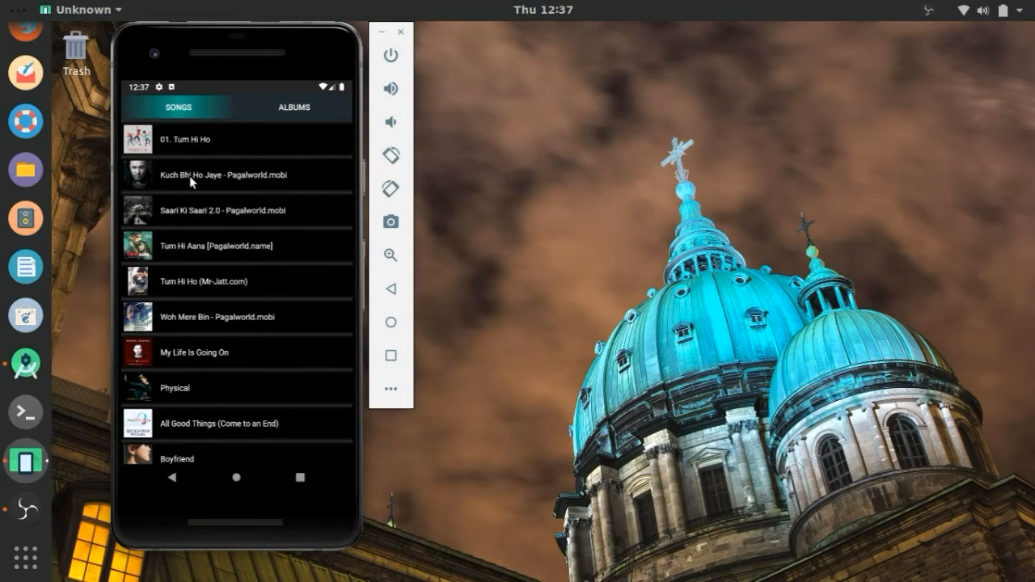
Step: Play 'Kuch Bhi Ho Jaye', seek to about 3:21, then pause and resume
{"action": "left_click", "coordinate": [237, 174]}
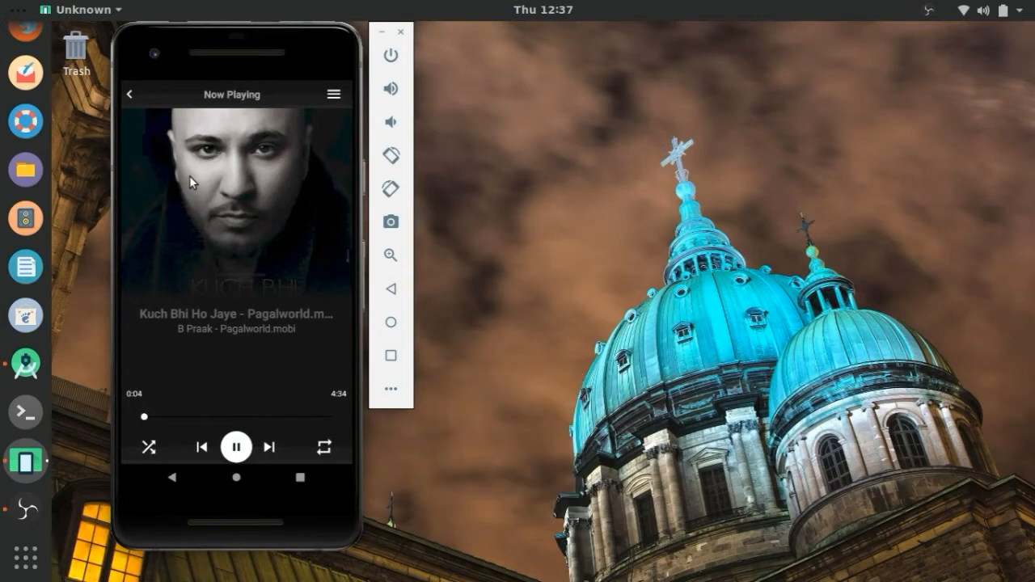
{"action": "mouse_move", "coordinate": [248, 269]}
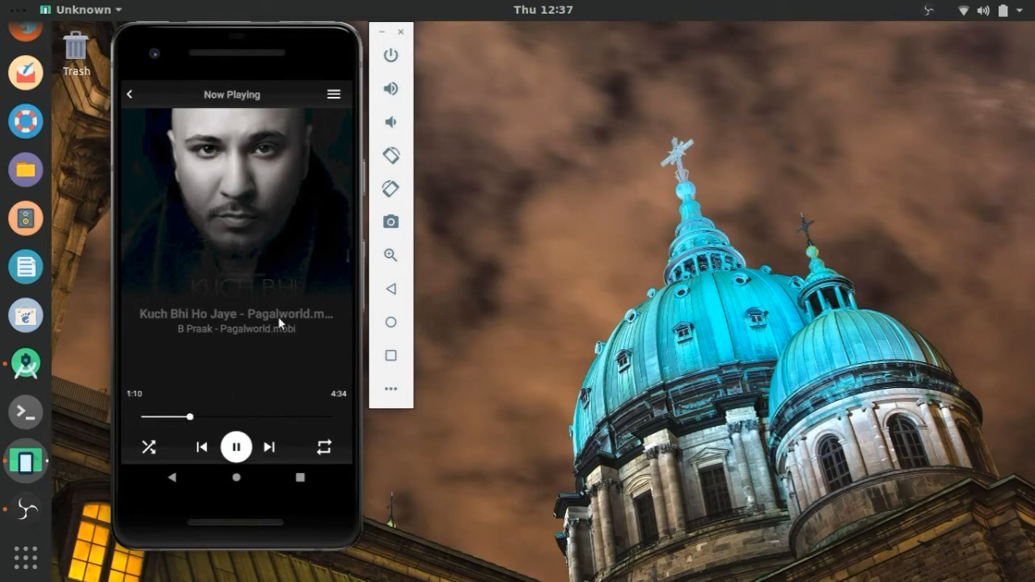
{"action": "mouse_move", "coordinate": [287, 341]}
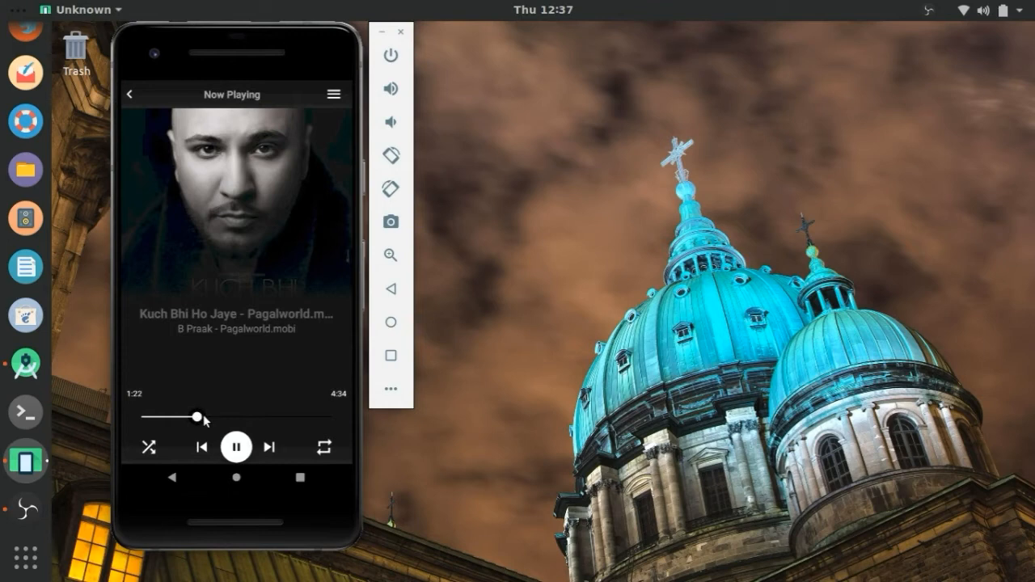
{"action": "left_click_drag", "start_coordinate": [198, 416], "coordinate": [275, 418]}
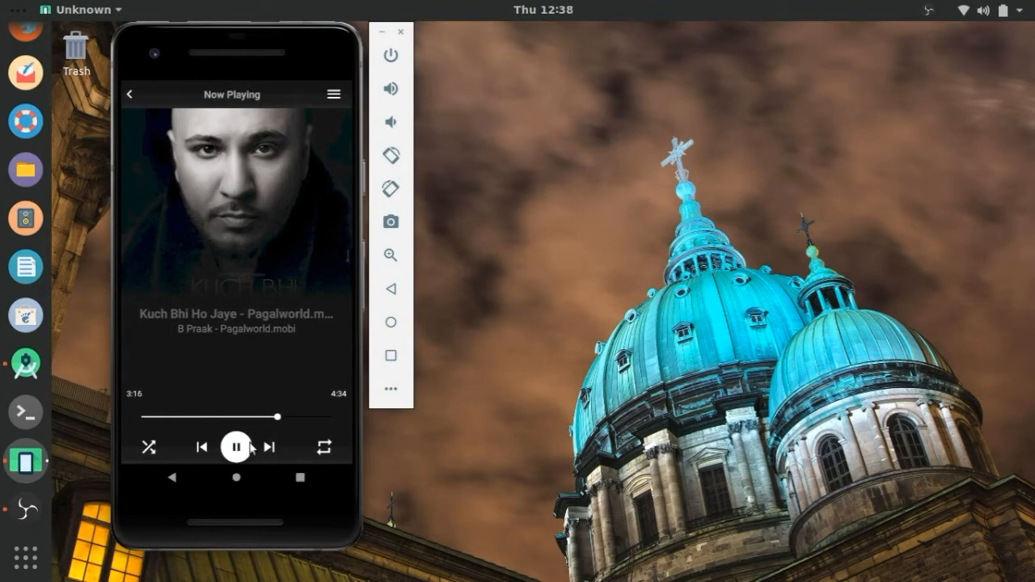
{"action": "left_click", "coordinate": [236, 447]}
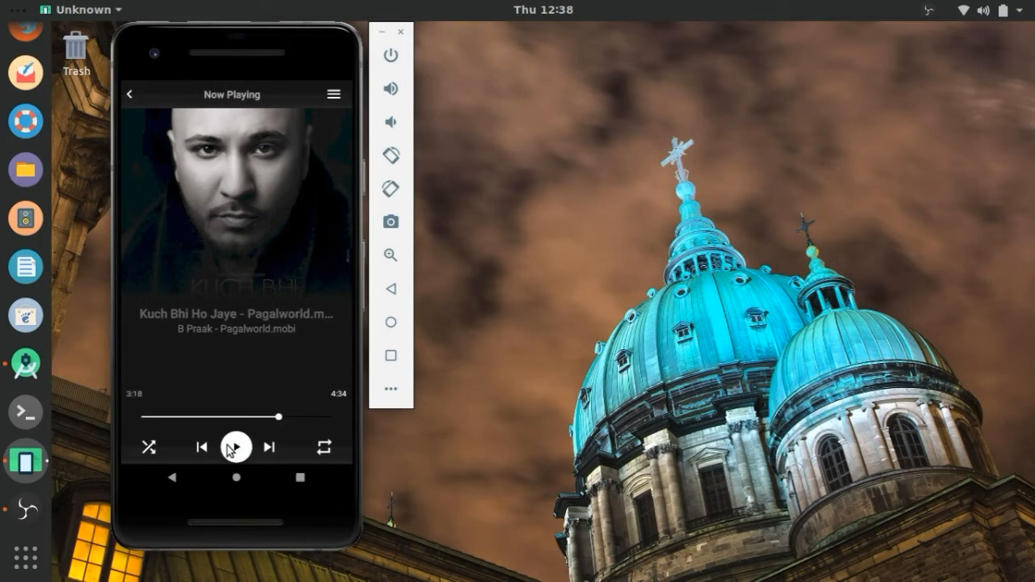
{"action": "left_click", "coordinate": [235, 447]}
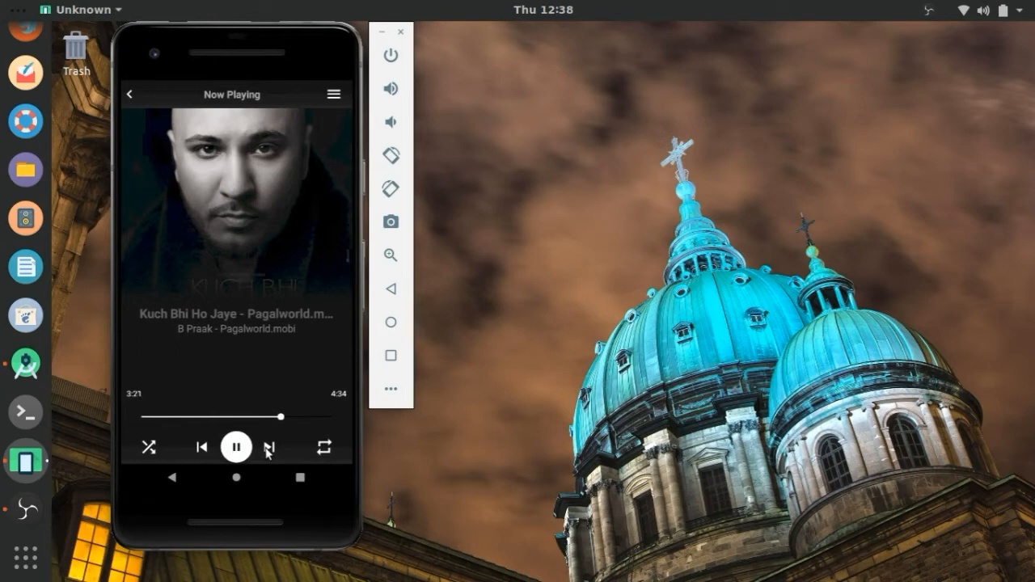
Step: Skip from Saari Ki Saari 2.0 through Tum Hi Aana, Physical, to All Good Things
{"action": "left_click", "coordinate": [268, 447]}
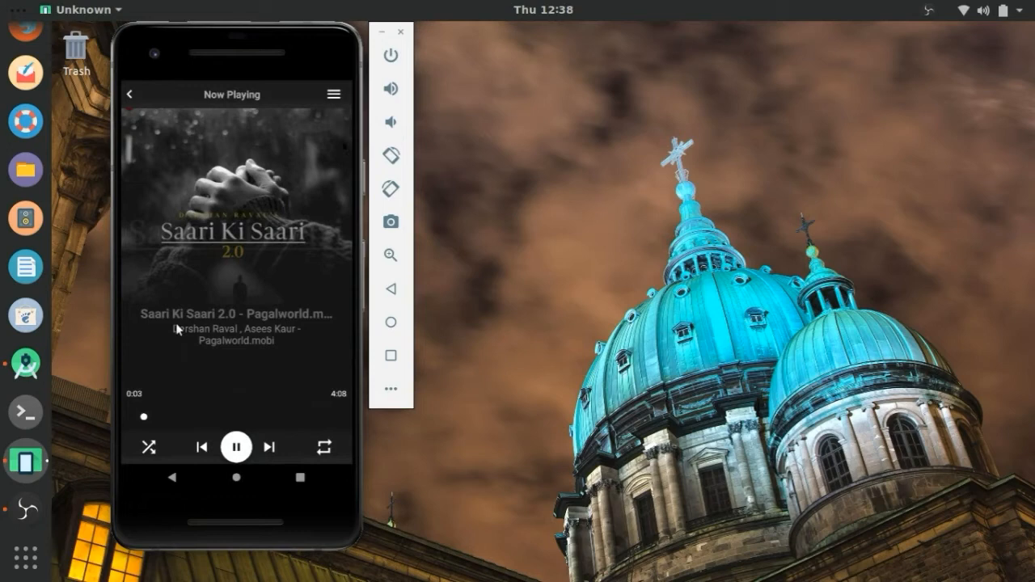
{"action": "mouse_move", "coordinate": [341, 202]}
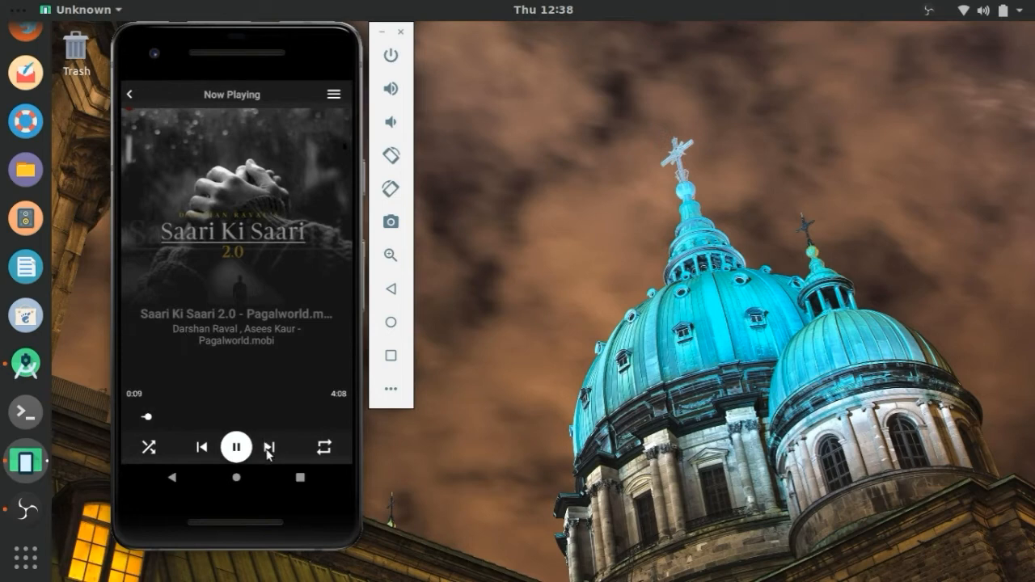
{"action": "left_click", "coordinate": [270, 447]}
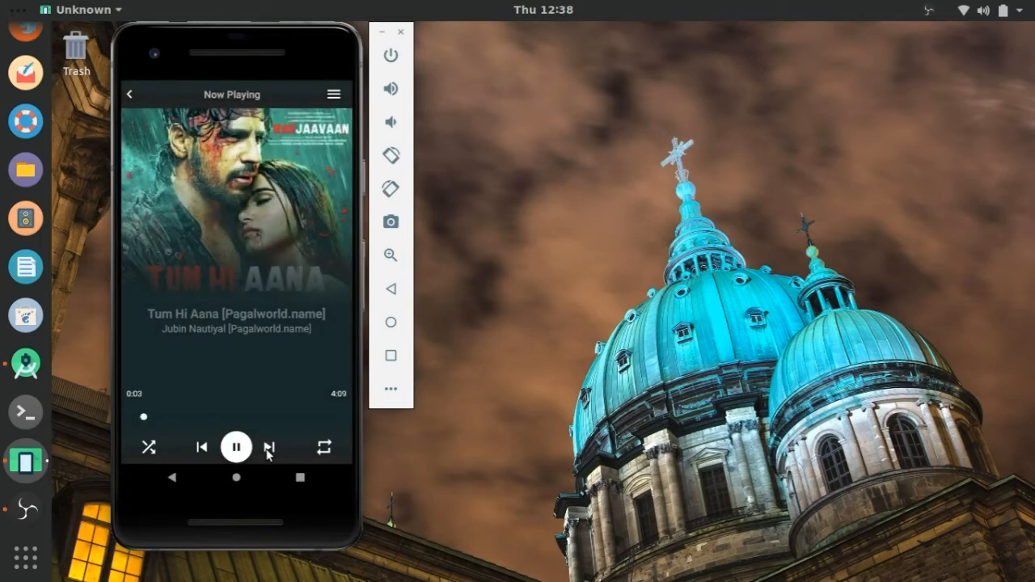
{"action": "left_click", "coordinate": [268, 447]}
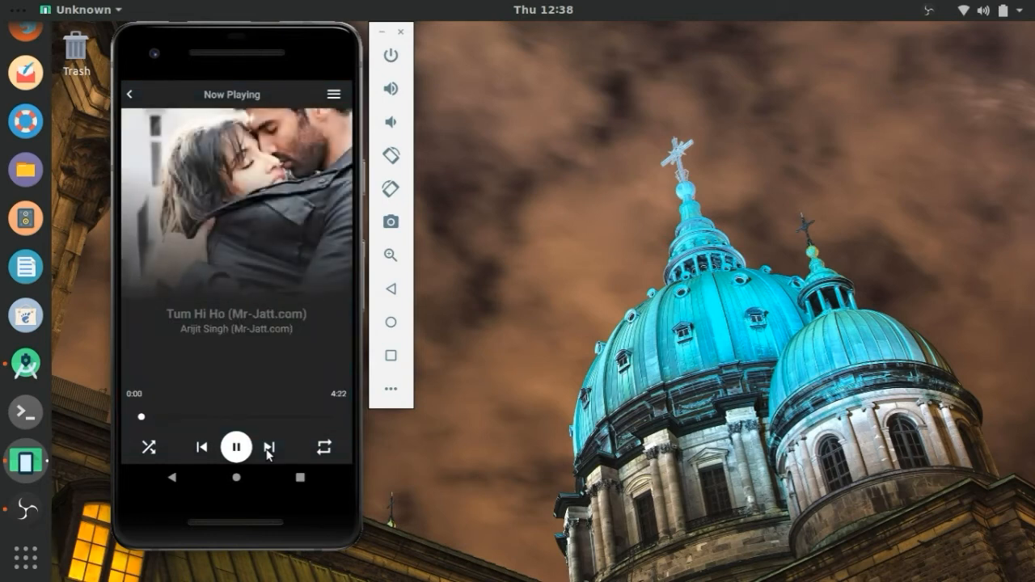
{"action": "left_click", "coordinate": [271, 447]}
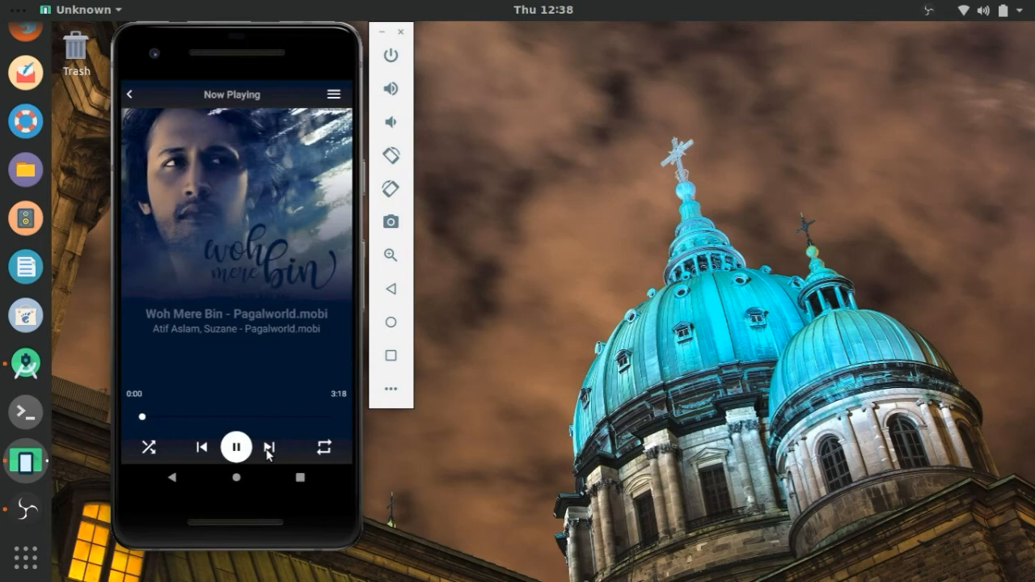
{"action": "left_click", "coordinate": [271, 447]}
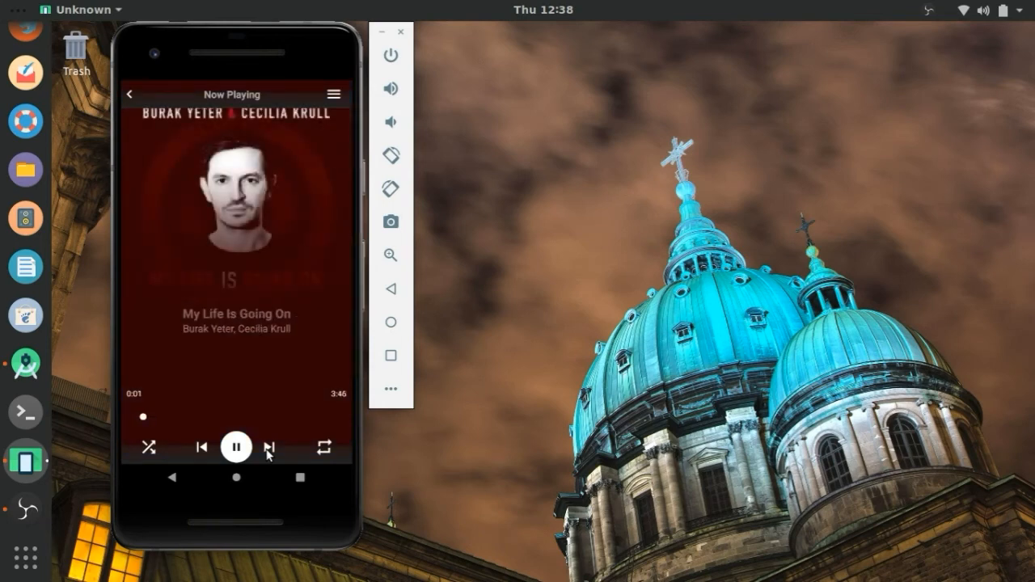
{"action": "left_click", "coordinate": [270, 447]}
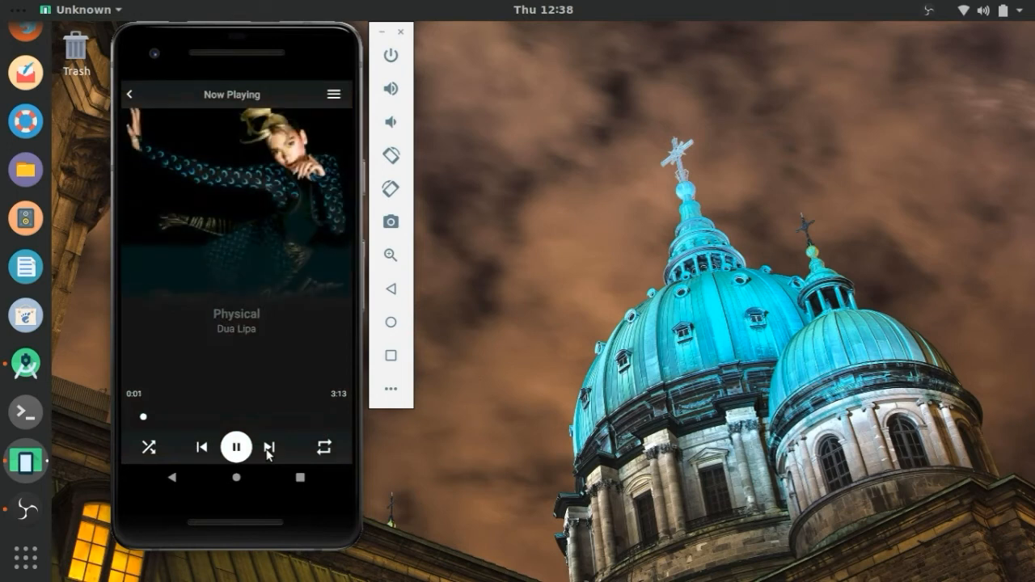
{"action": "left_click", "coordinate": [270, 448]}
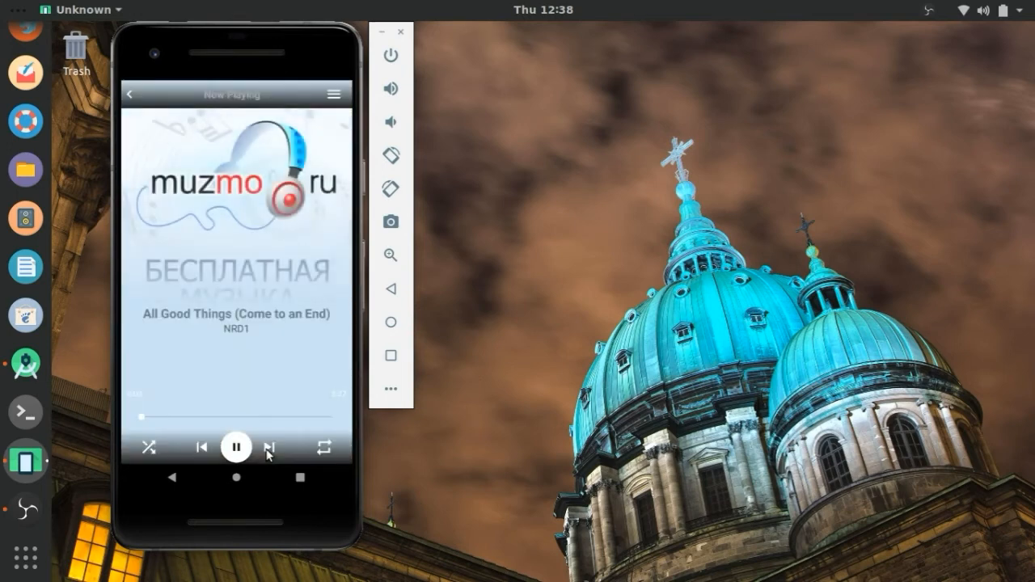